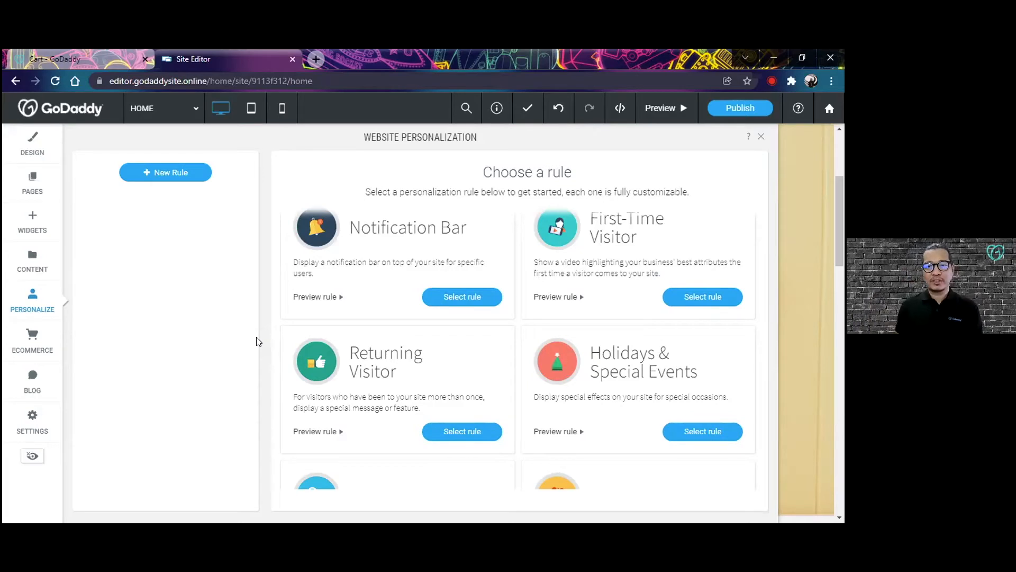
mouse_move(215, 342)
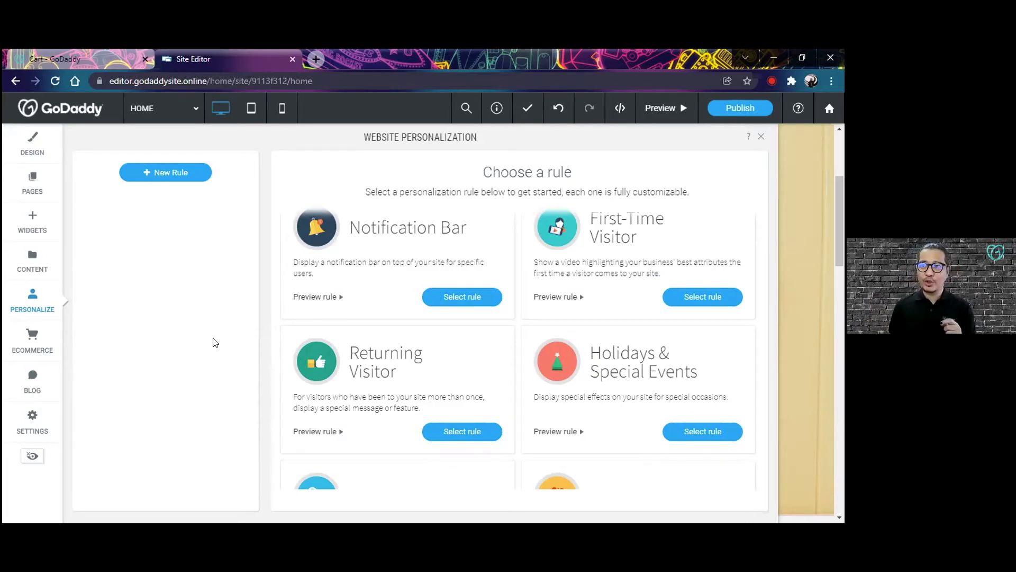
Open the eCommerce section from the left sidebar
click(32, 341)
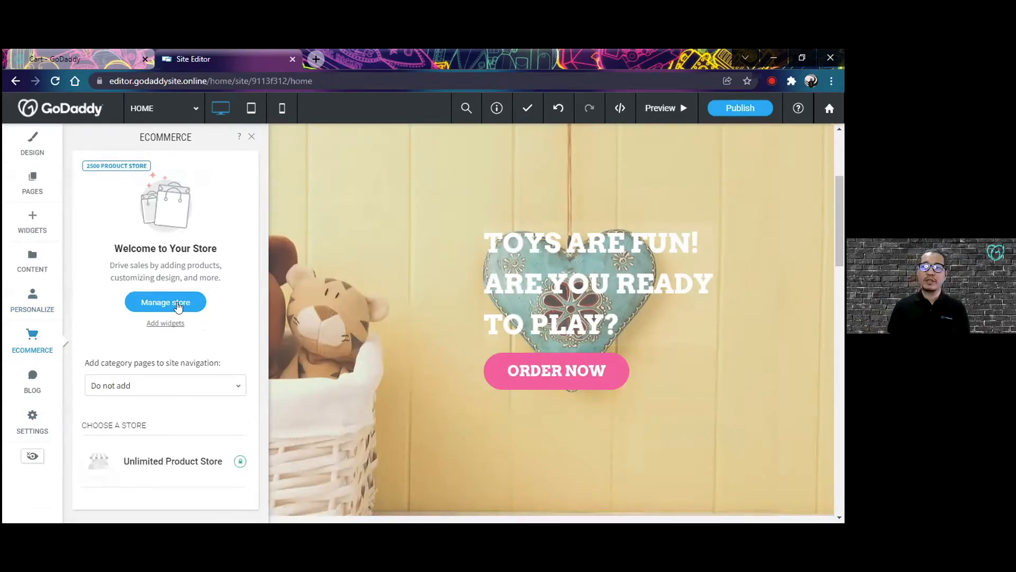
Open the store dashboard and scroll through the first-sale checklist to payment options
click(165, 302)
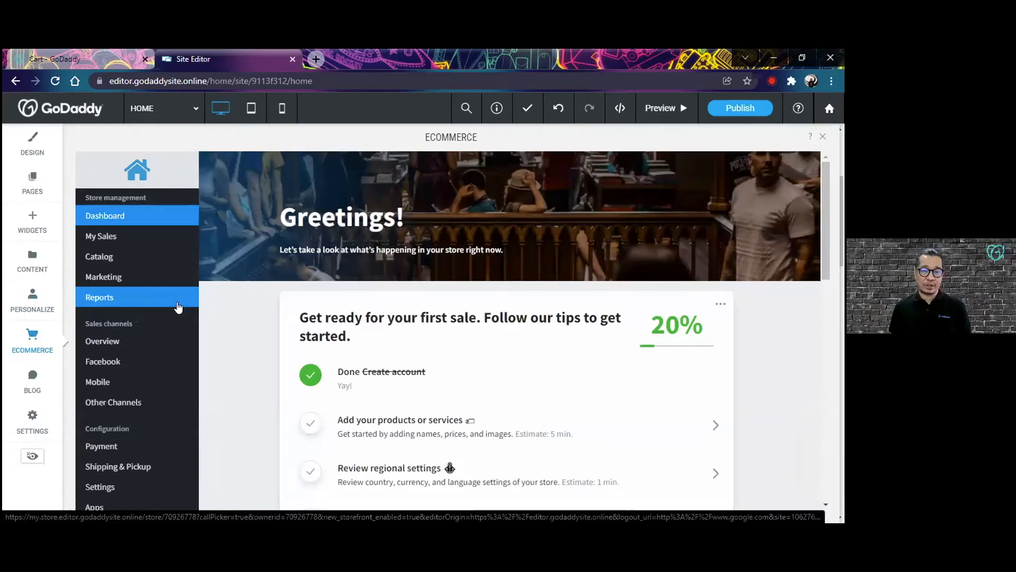
scroll(down, 3)
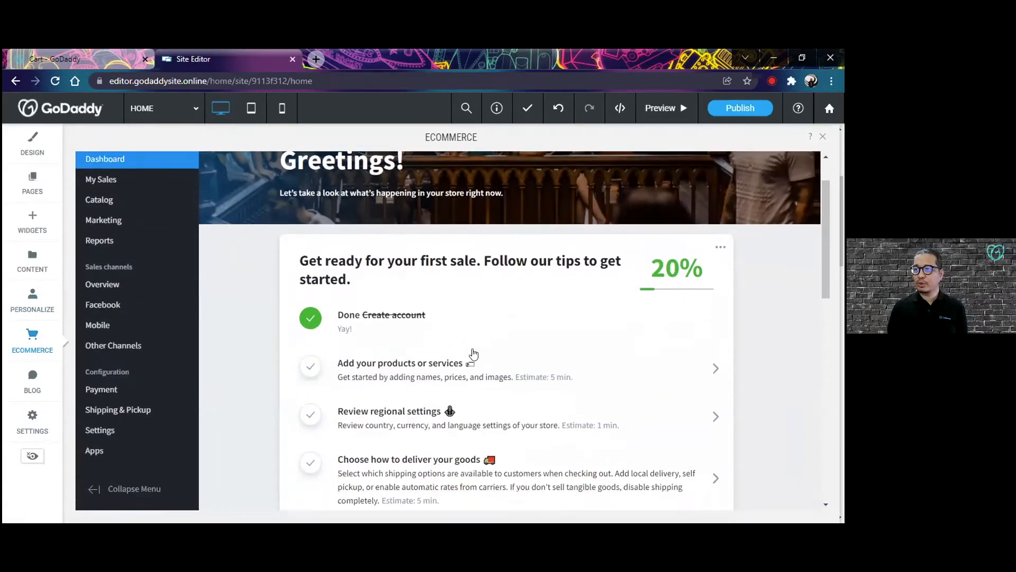
scroll(down, 3)
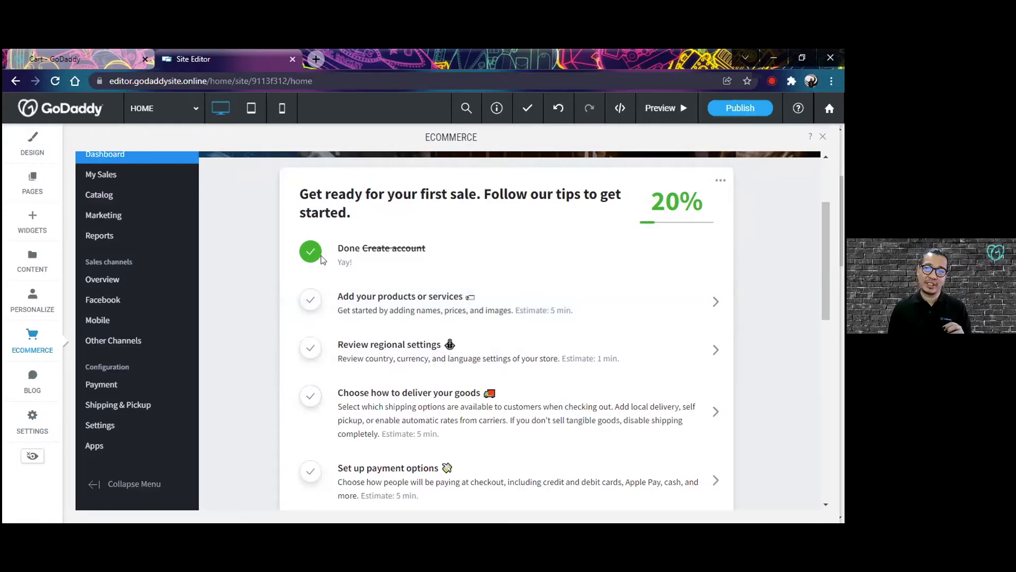
scroll(down, 3)
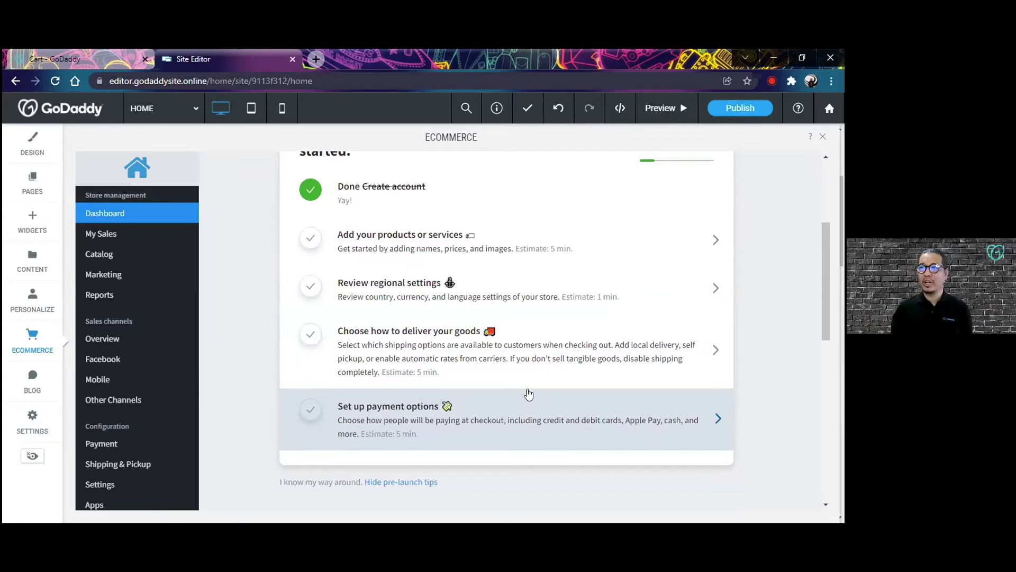
mouse_move(314, 292)
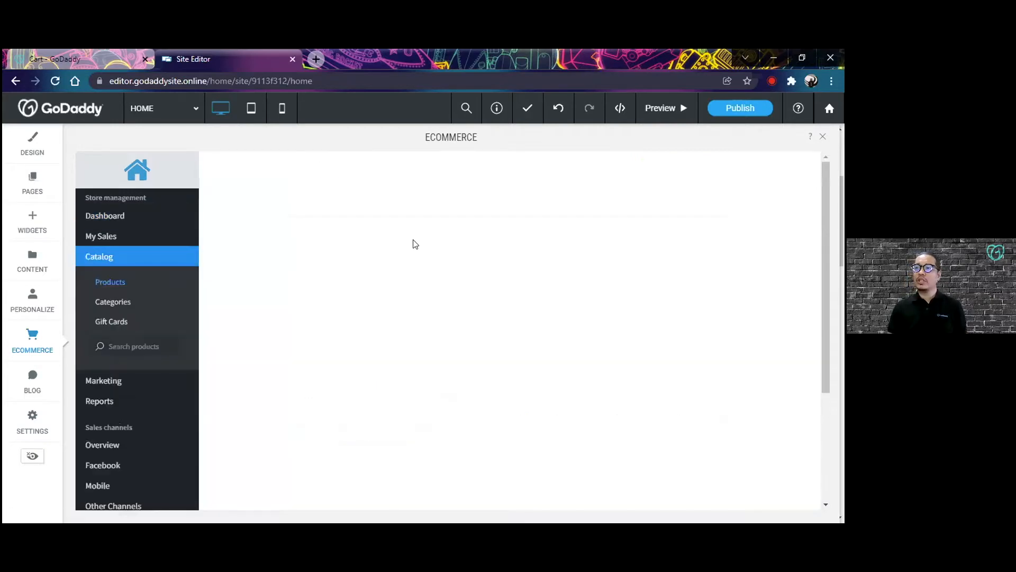
Start a new blank product from the store's Products list
click(110, 281)
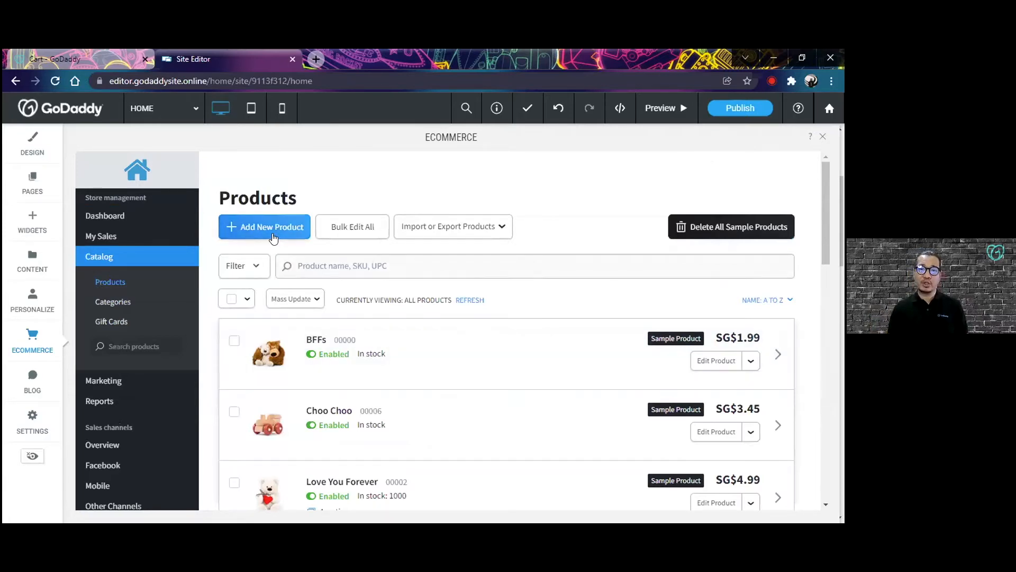
click(263, 226)
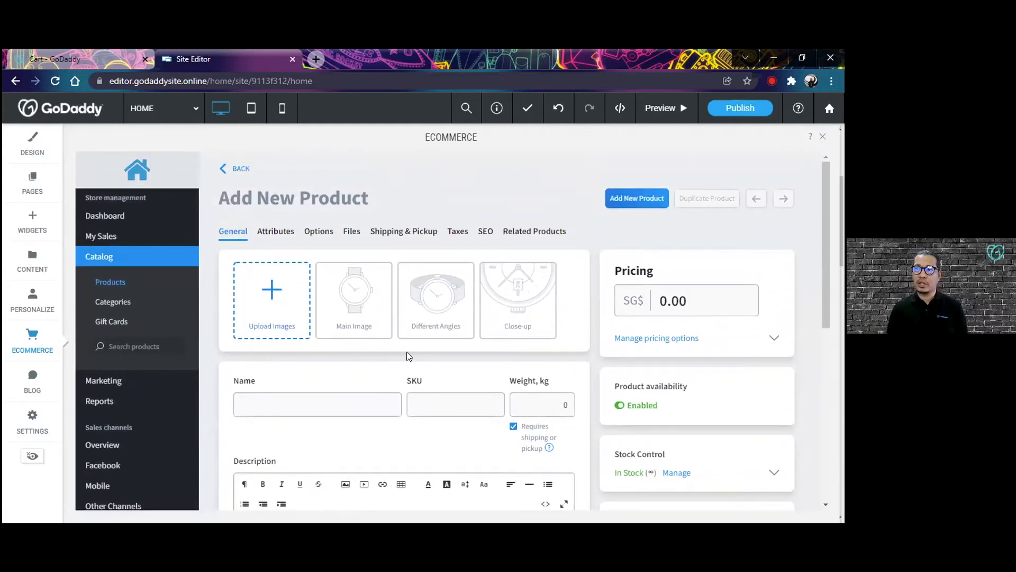
scroll(down, 3)
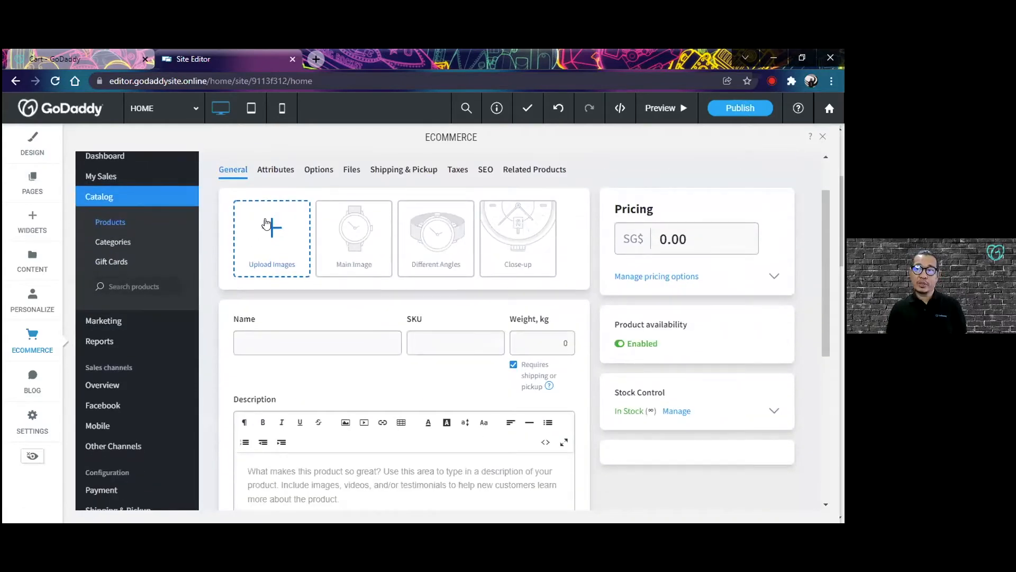
Attach the uploaded Tanuki.jpg image to the new product
click(272, 238)
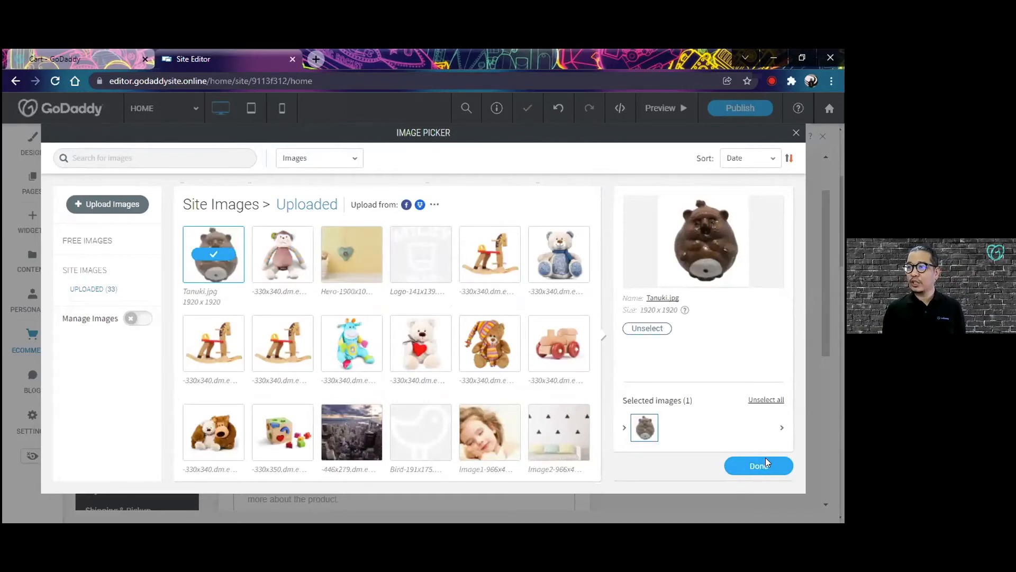
click(757, 465)
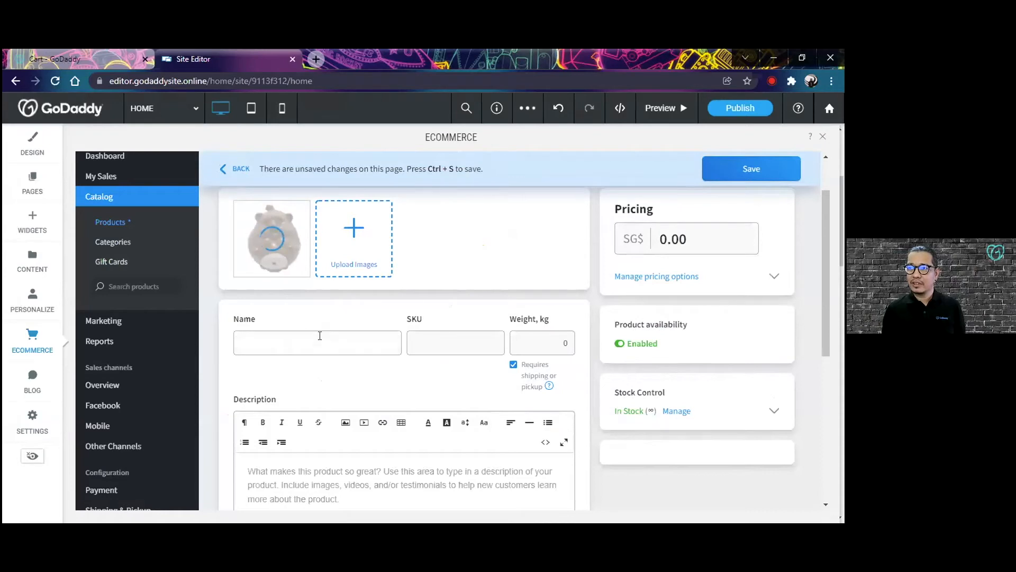
Name the product 'Tanuki Japanese Clay Bell'
click(317, 342)
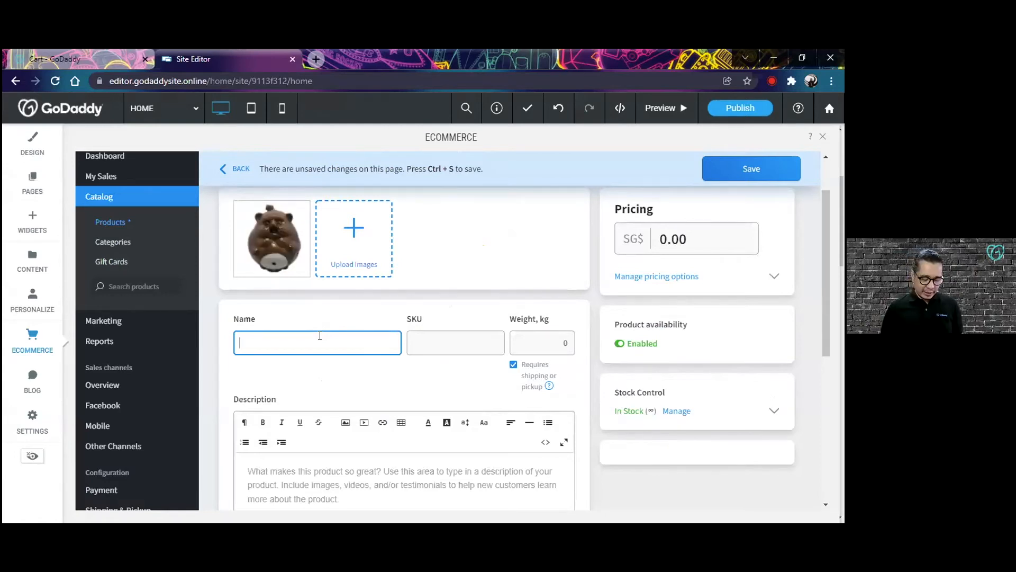
text(Tanuki)
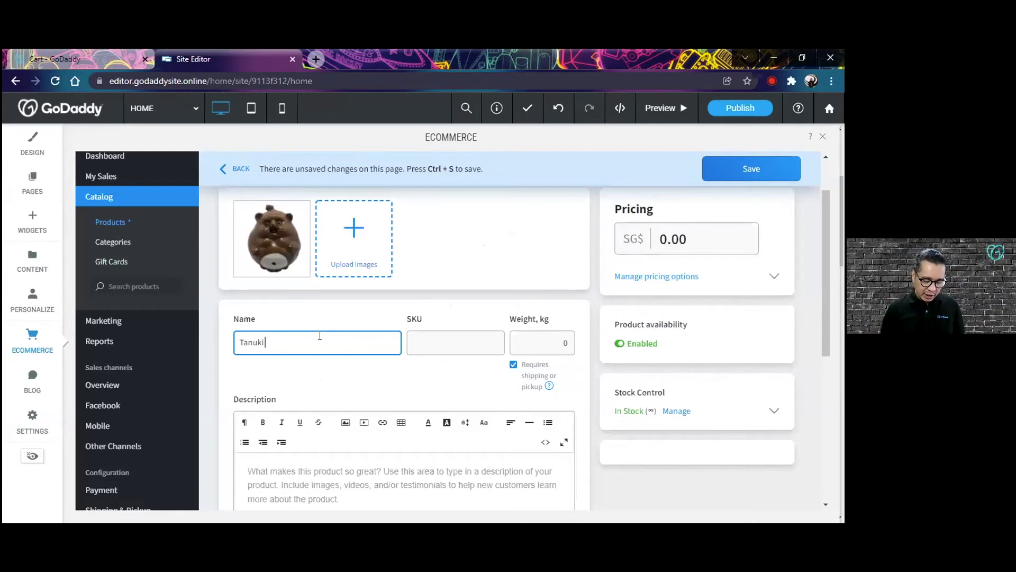
text(Japenese Clay Bell)
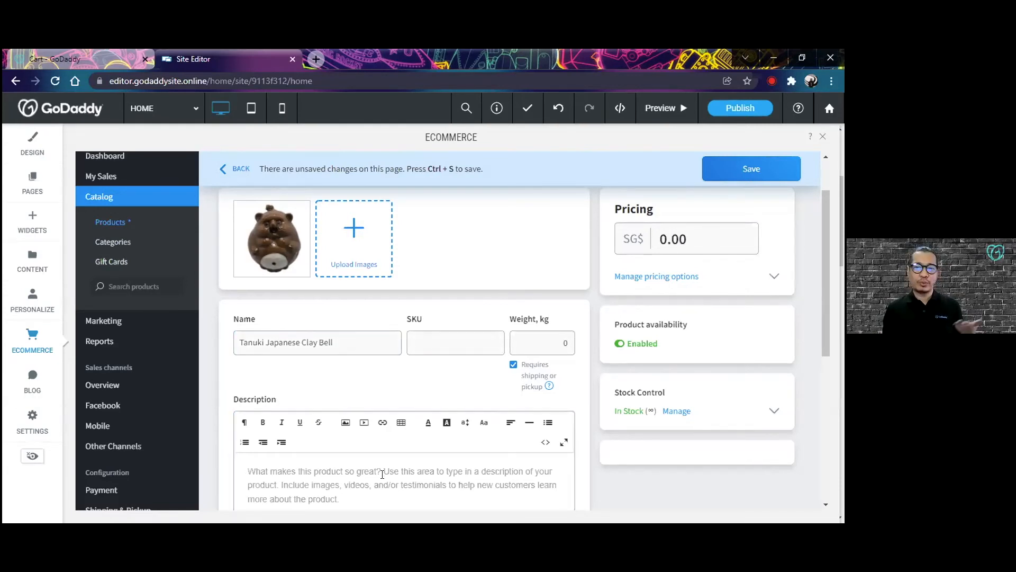
Enter the description 'Vintage Japanese clay bell featuring a racoon-dog (tanuki)'
scroll(down, 3)
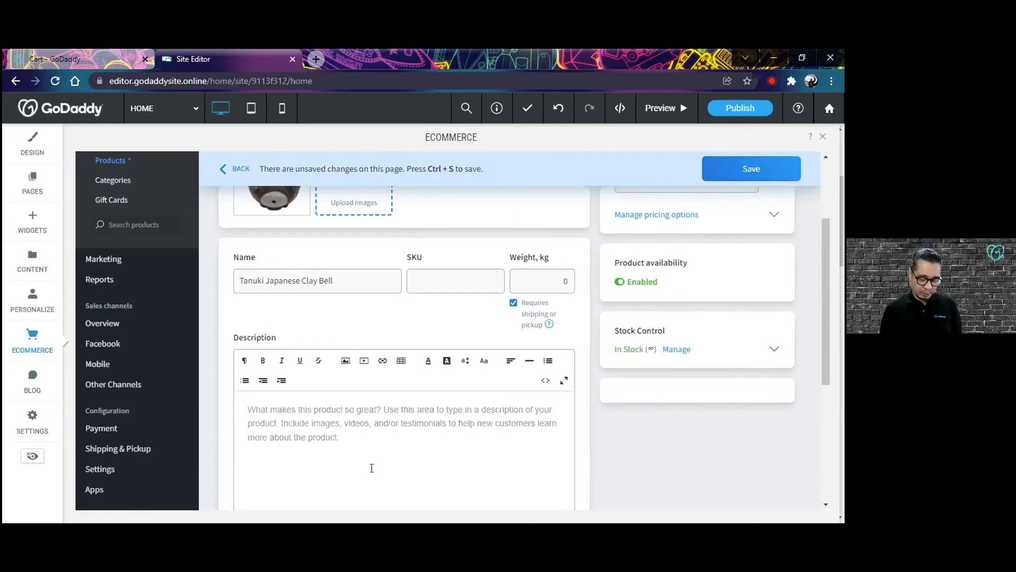
text(Vintage)
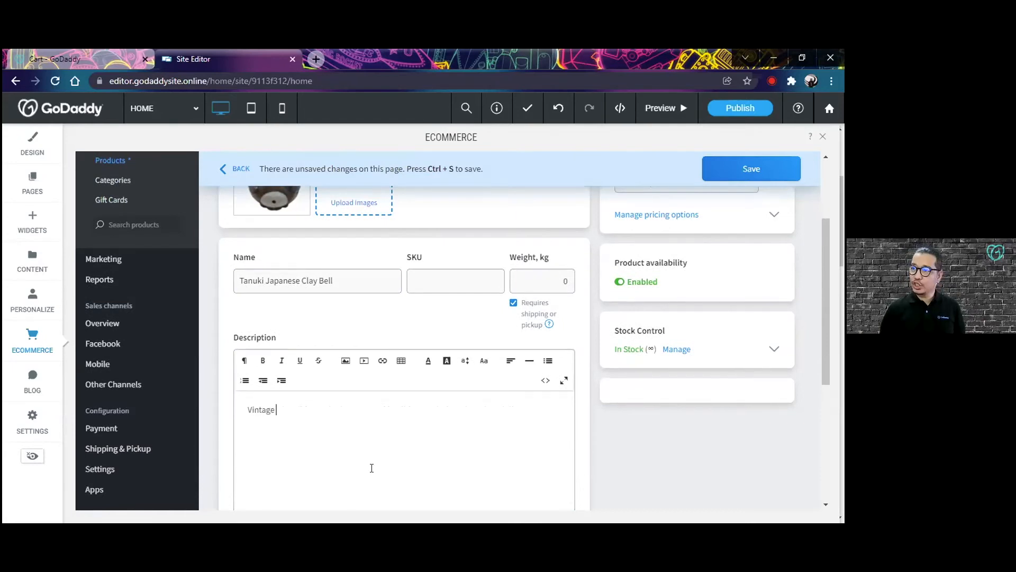
text(Japanese cla)
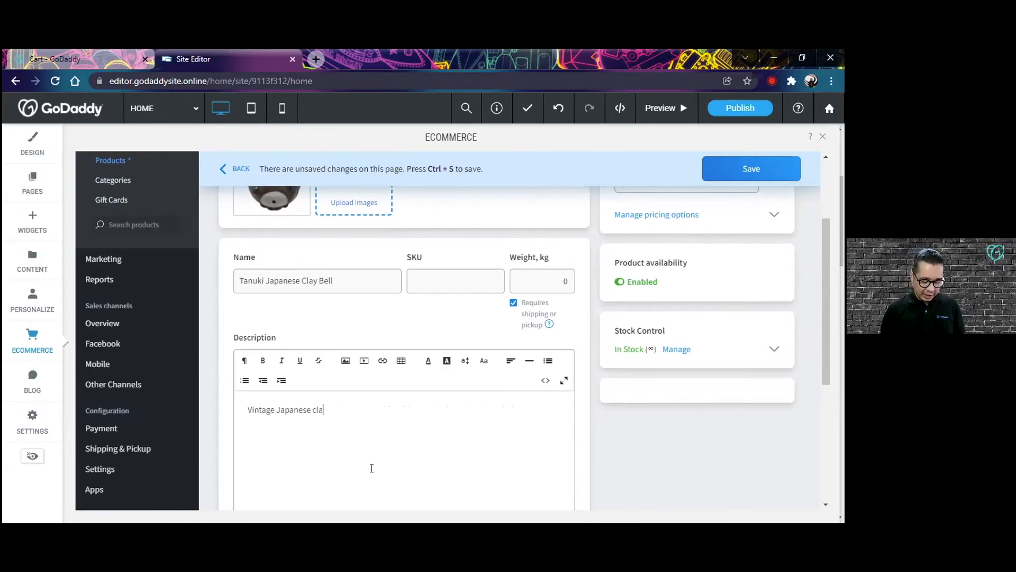
text(y bell feat)
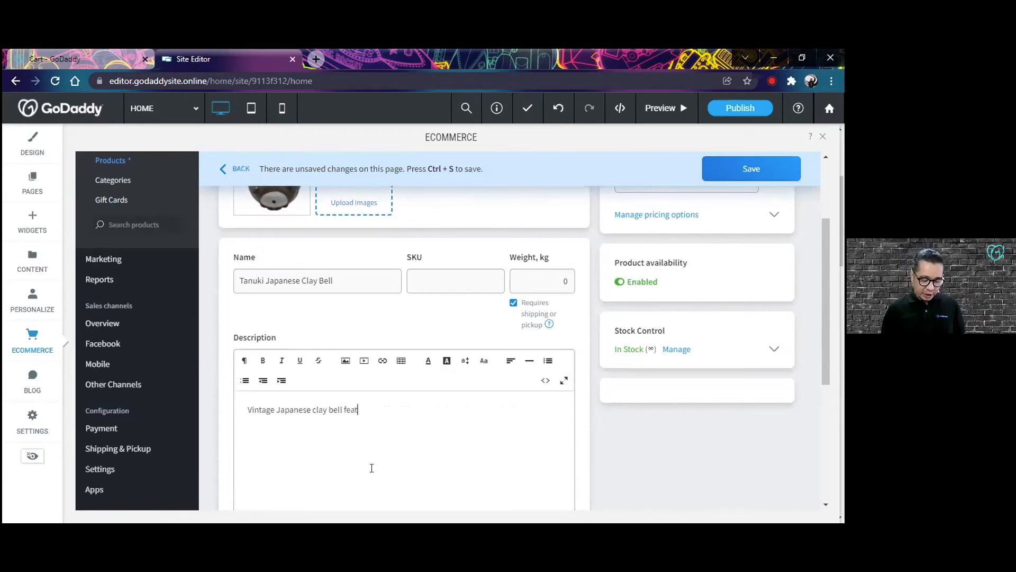
text(uring a)
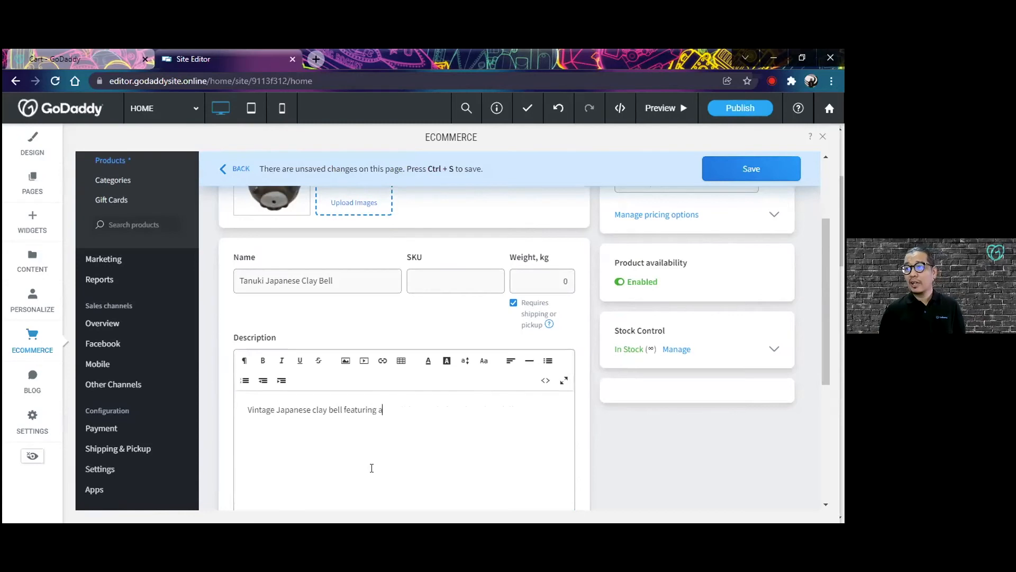
text(racoon)
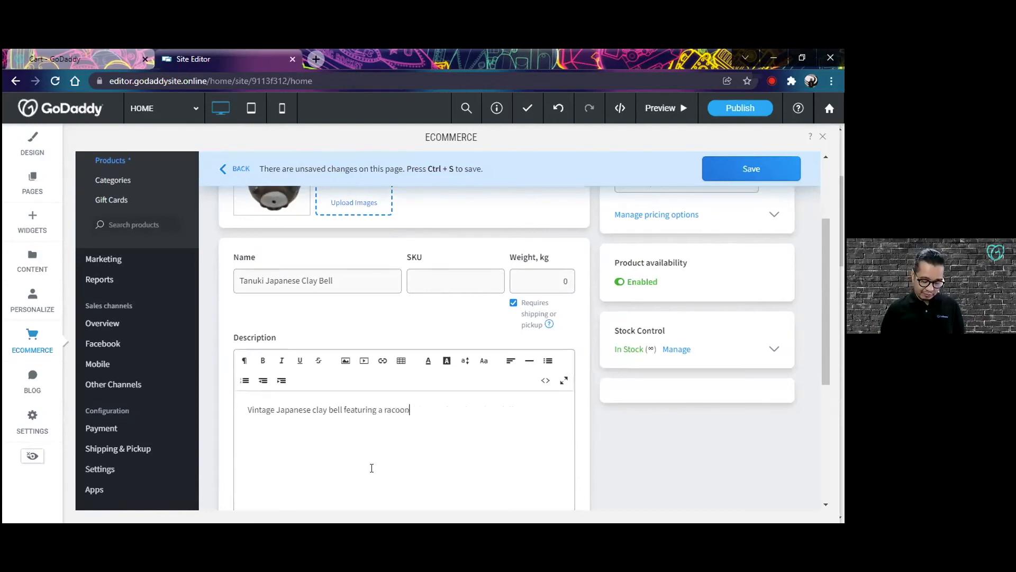
text(-dog (t)
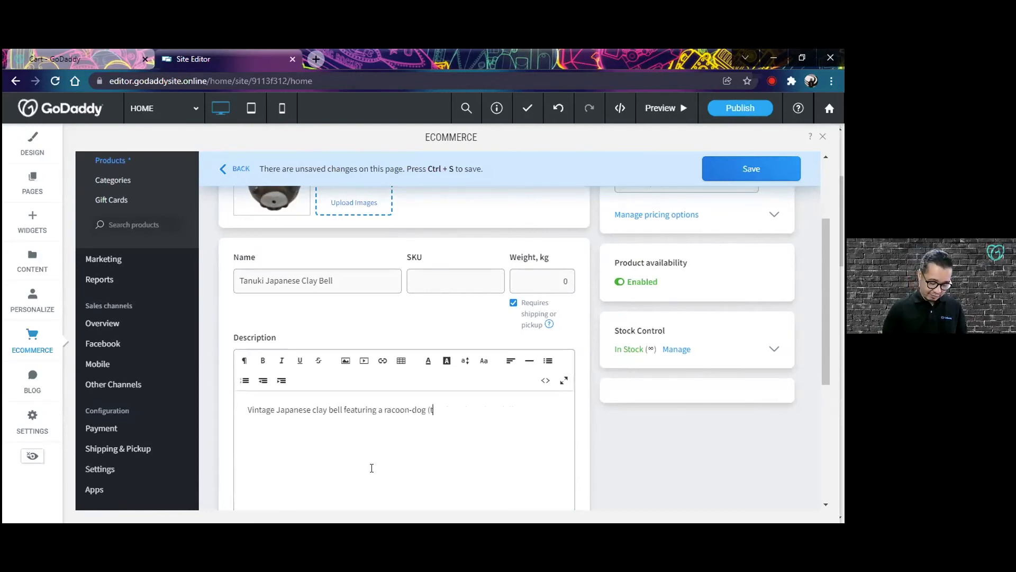
text(anuki)
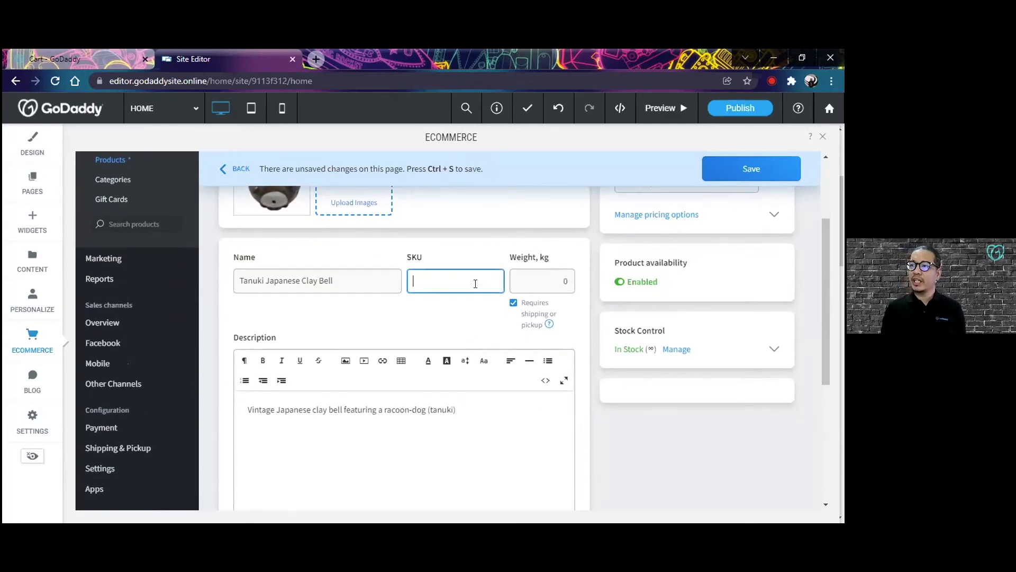
Set the product price to SG$15 after reviewing the extra pricing options
click(541, 281)
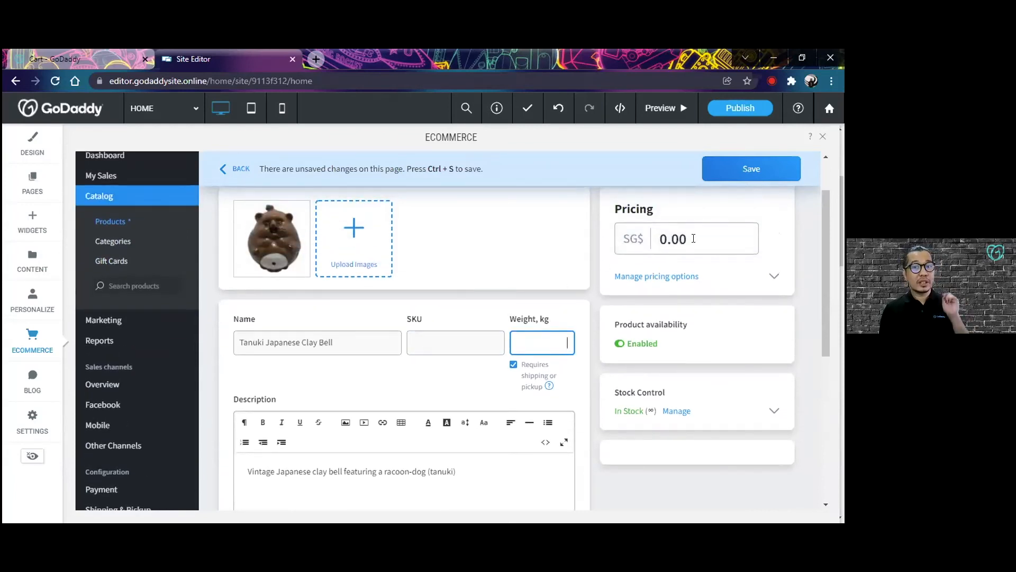
click(685, 239)
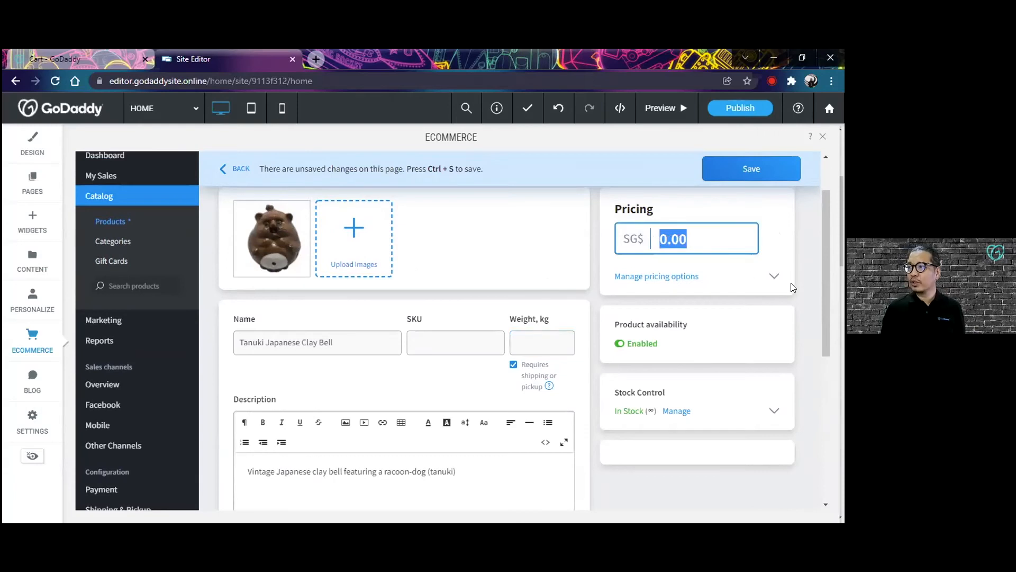
text(15)
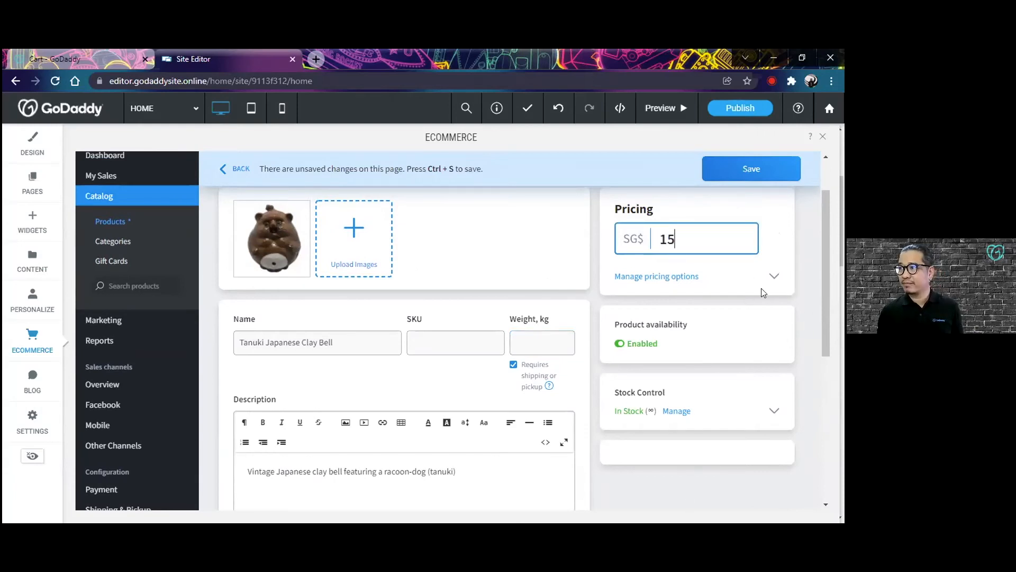
click(656, 275)
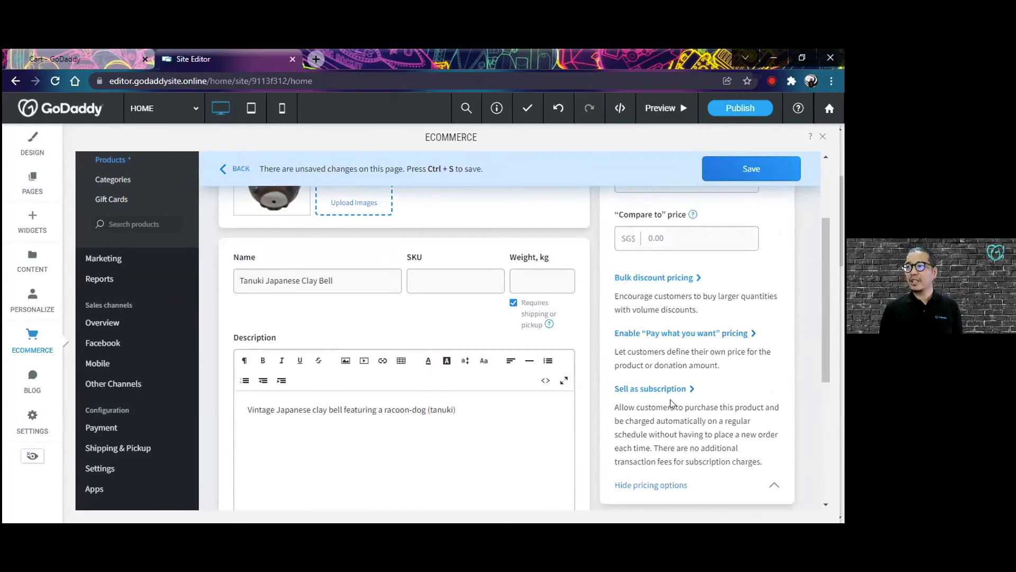
mouse_move(659, 282)
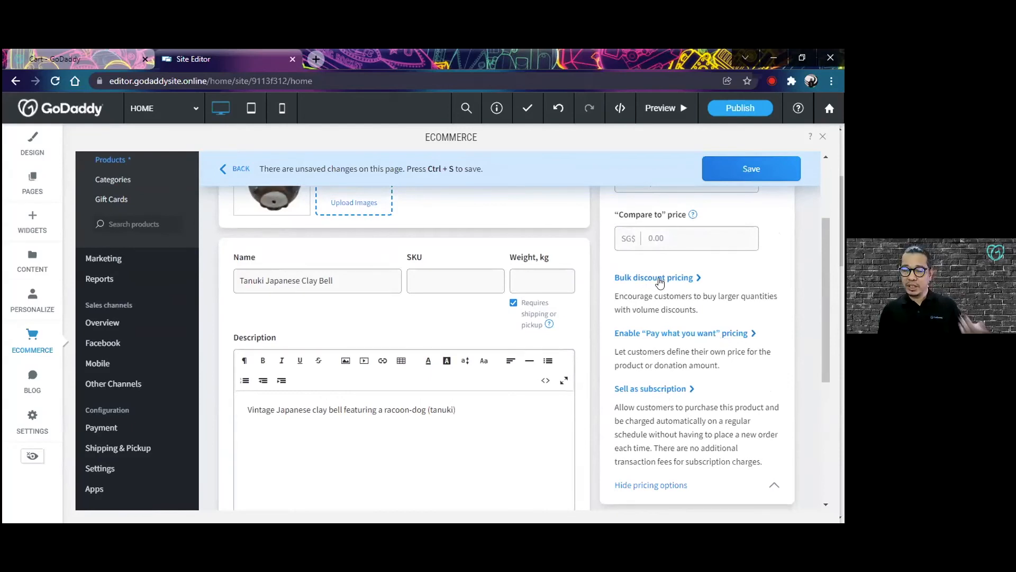
mouse_move(677, 337)
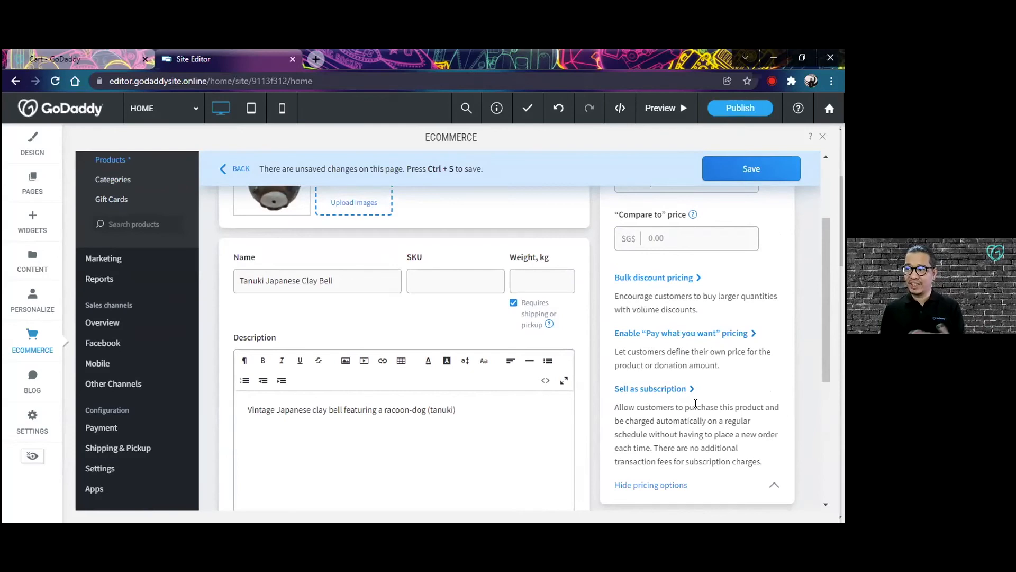
click(650, 485)
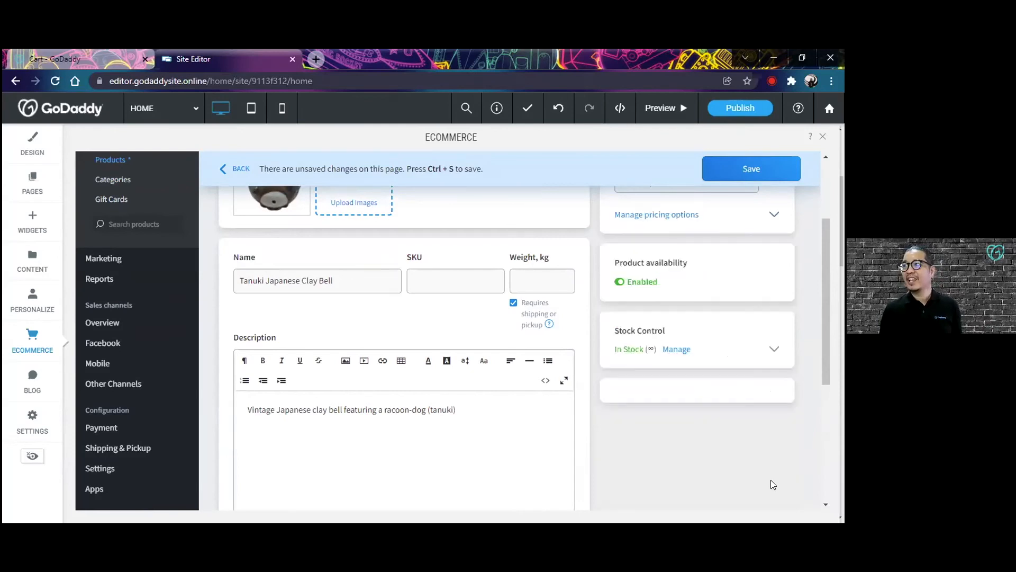
mouse_move(749, 364)
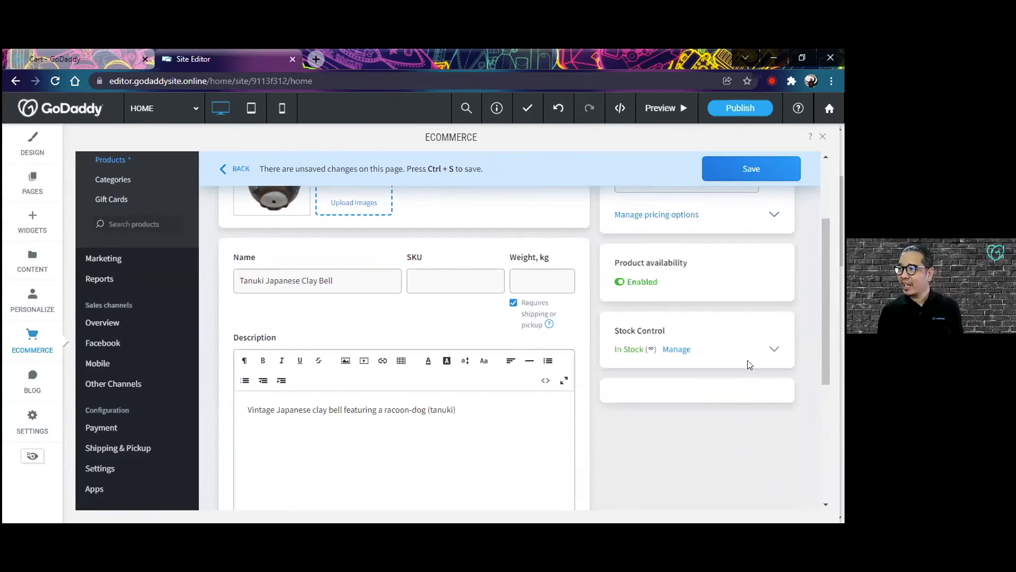
Limit Stock Control to a quantity of 5 items instead of unlimited
click(676, 348)
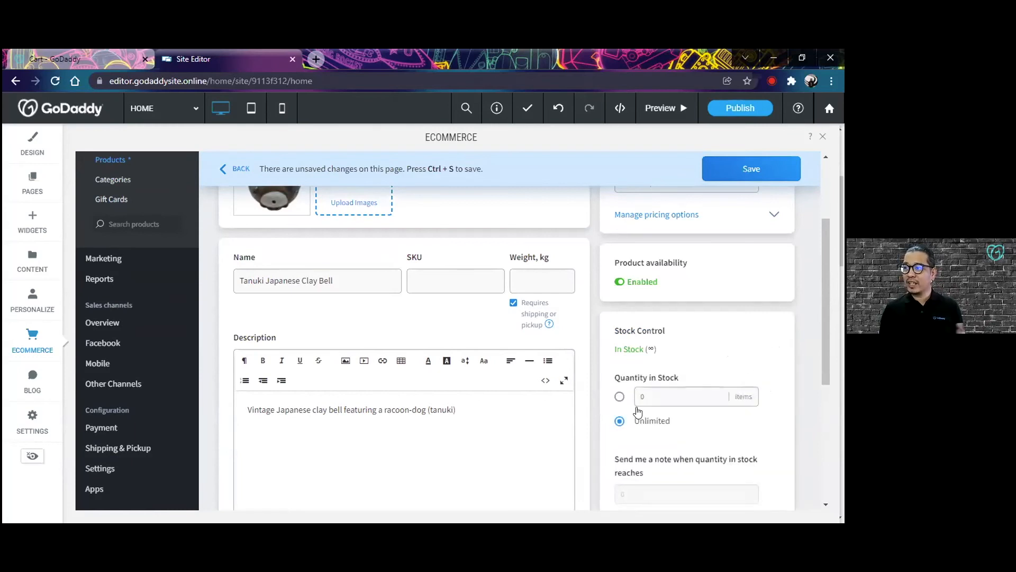
click(618, 396)
text(5)
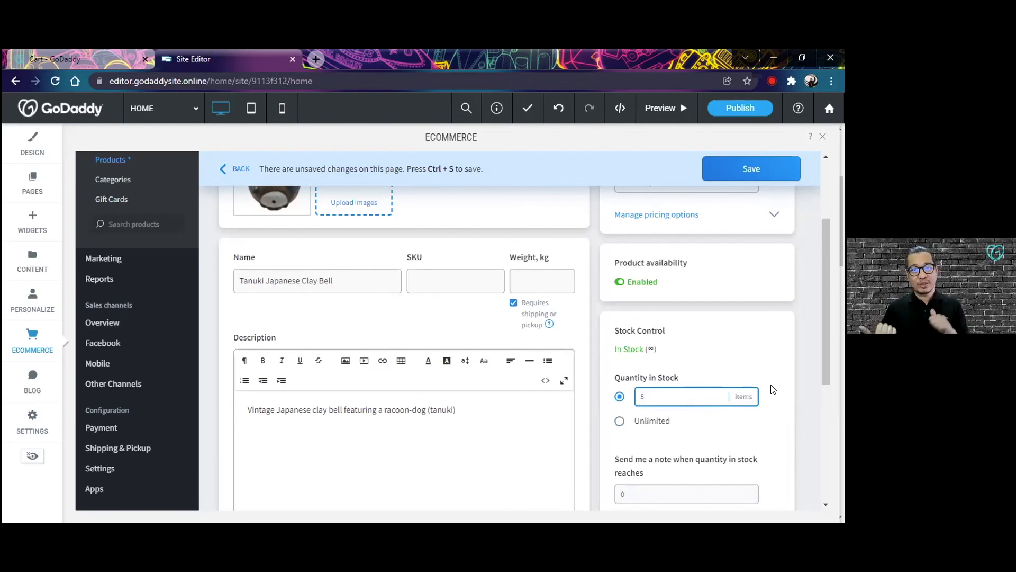
scroll(down, 3)
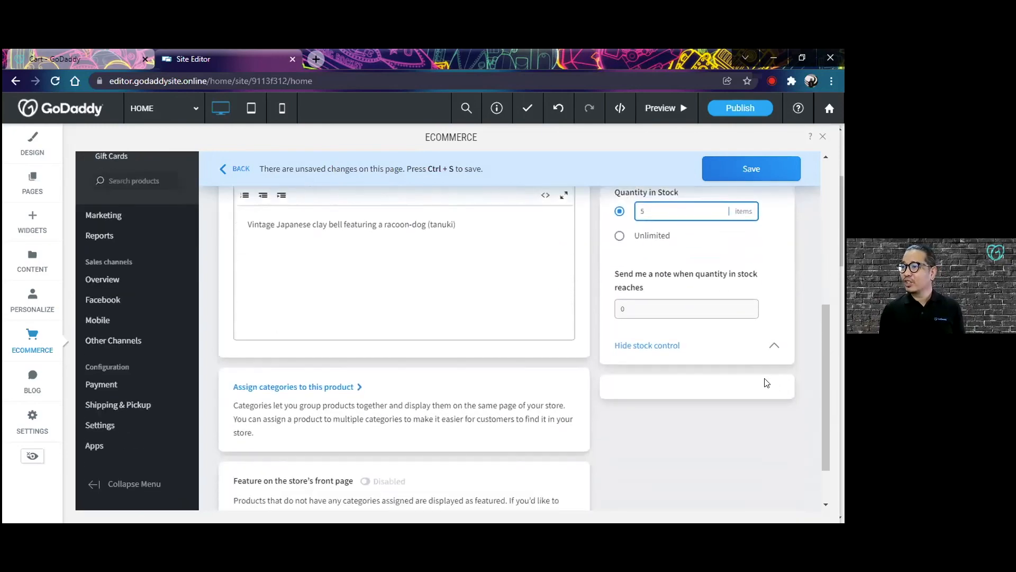
mouse_move(531, 397)
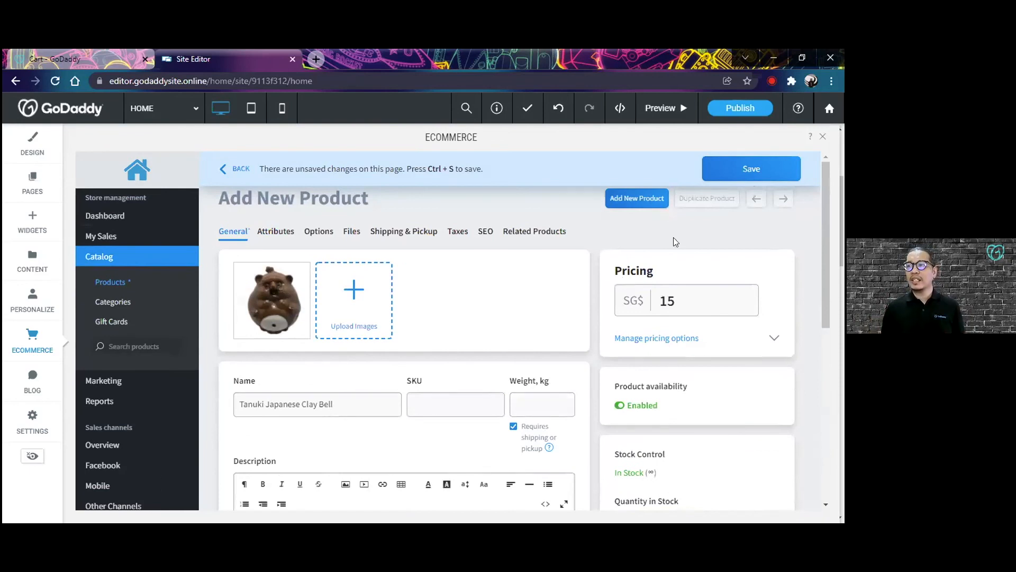
Save the Tanuki Japanese Clay Bell product
click(750, 168)
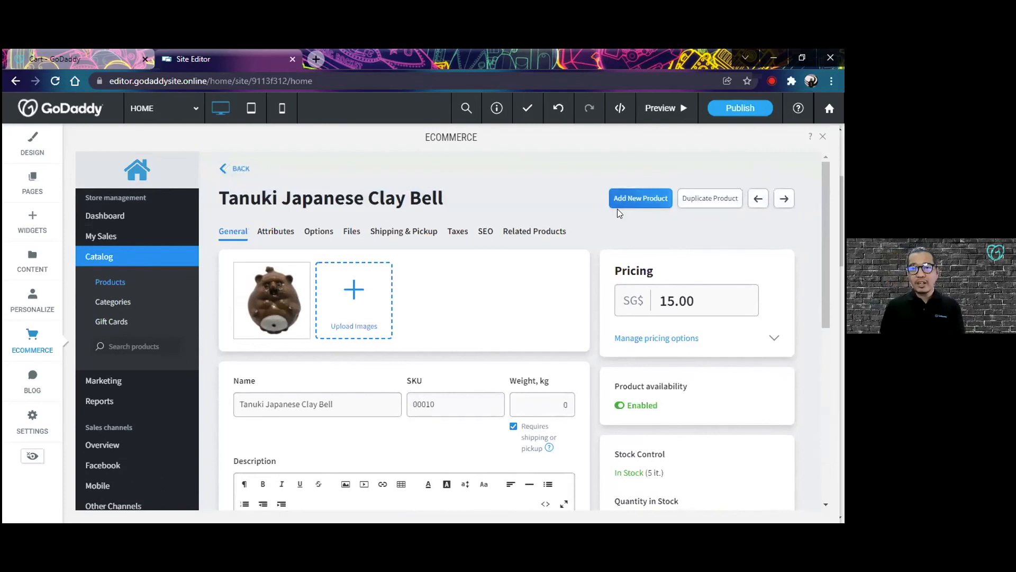
mouse_move(427, 301)
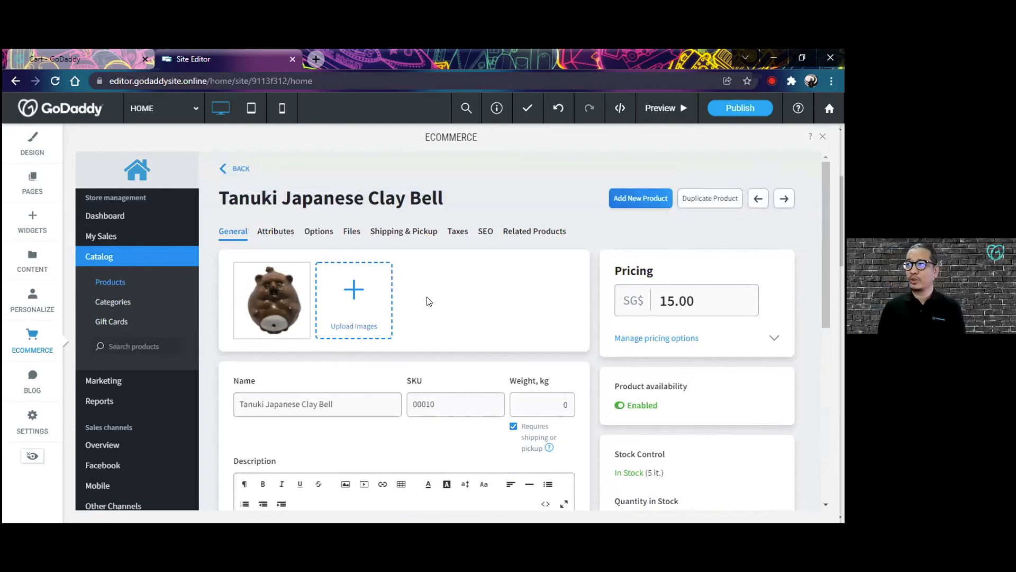